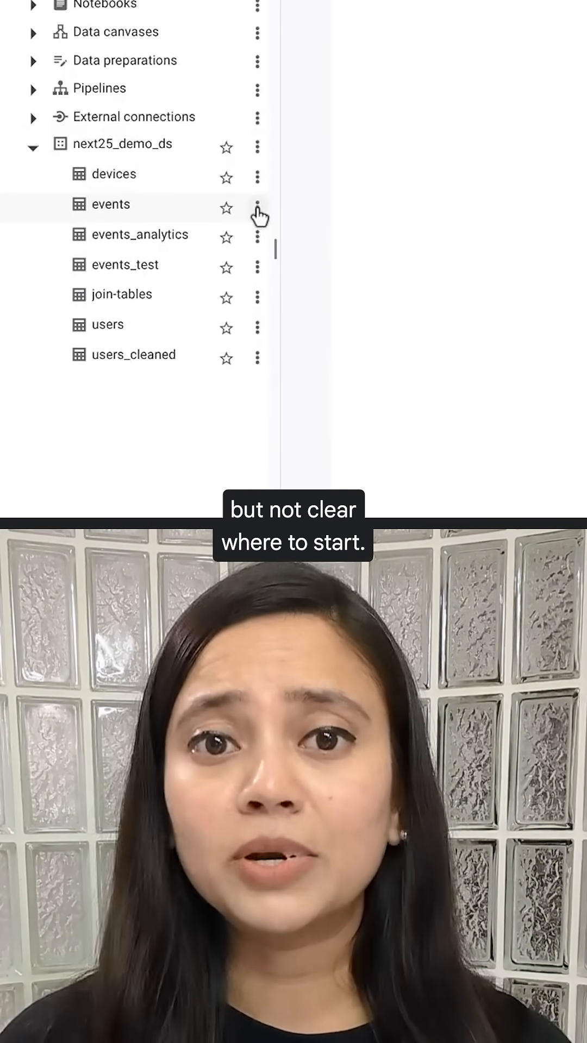
# Start a data preparation on the events table from its Explorer actions menu.
pyautogui.click(256, 208)
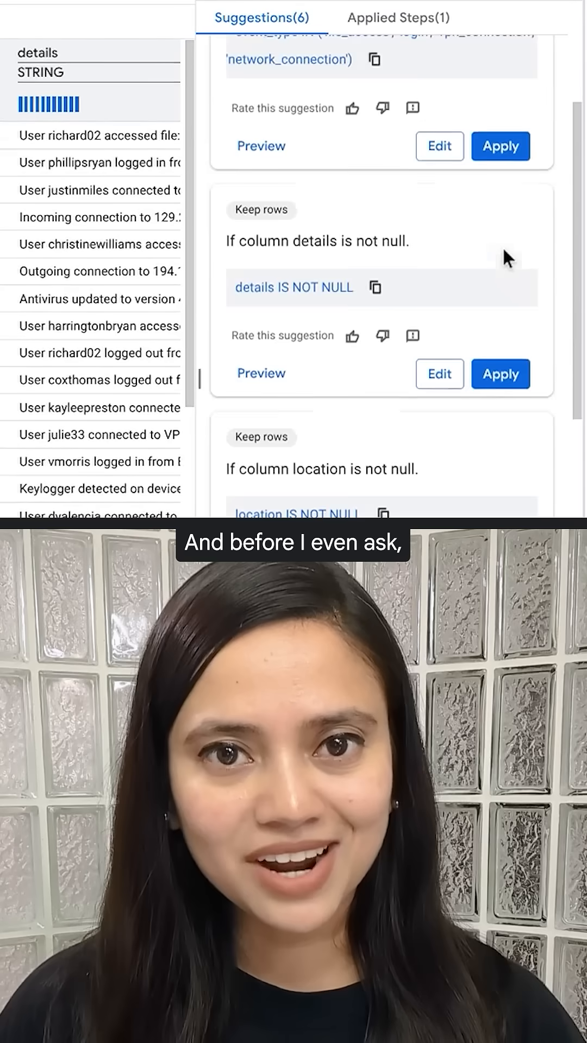
# Review the Gemini row-filter suggestions and apply a Join step on L.user_id = R.user_id.
pyautogui.scroll(-3)
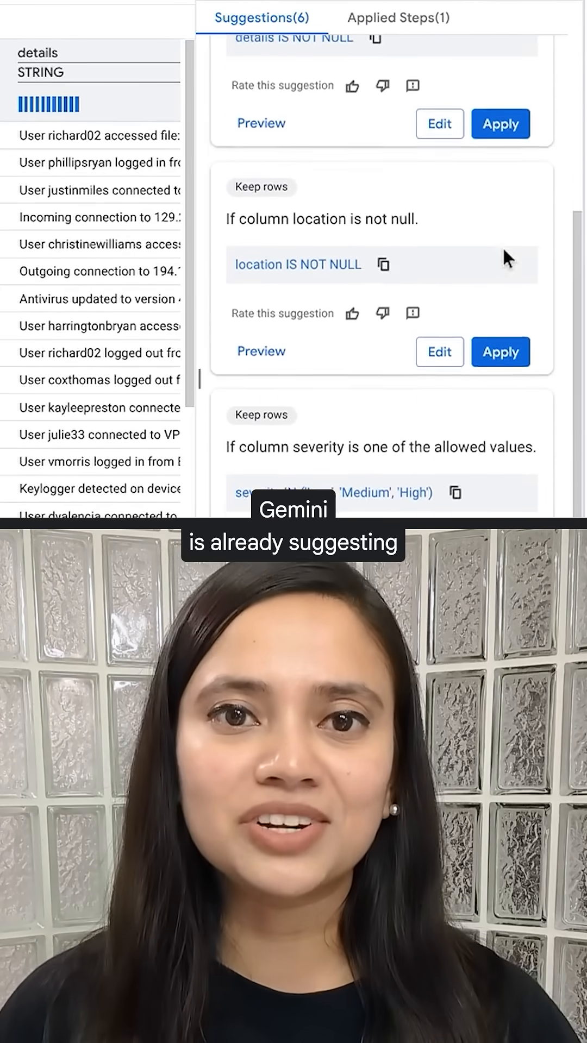
pyautogui.scroll(-3)
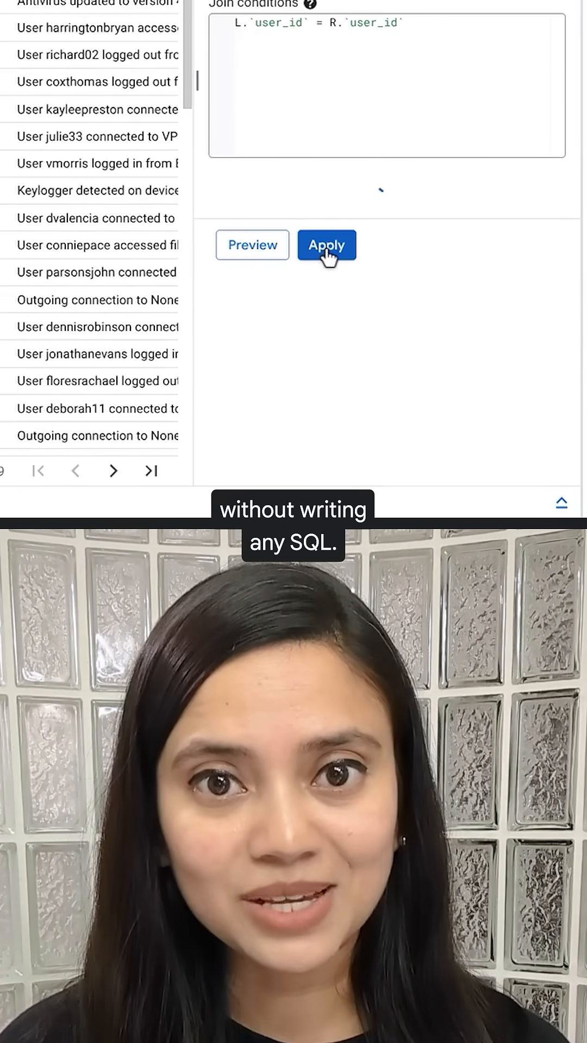
pyautogui.click(326, 244)
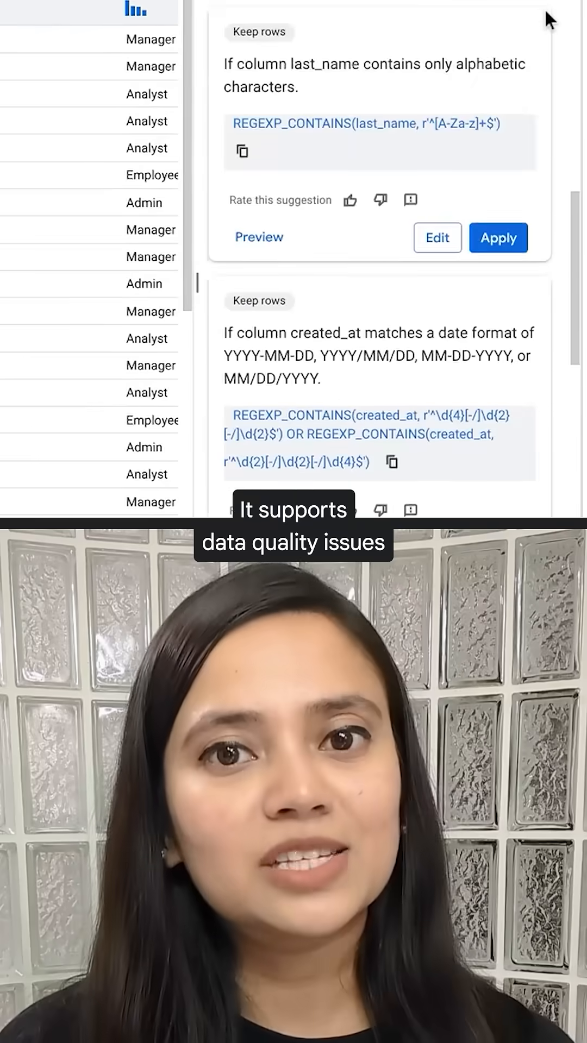
# Add destination table events_analytics_table in dataset next25_demo_ds and move on to scheduling.
pyautogui.scroll(-3)
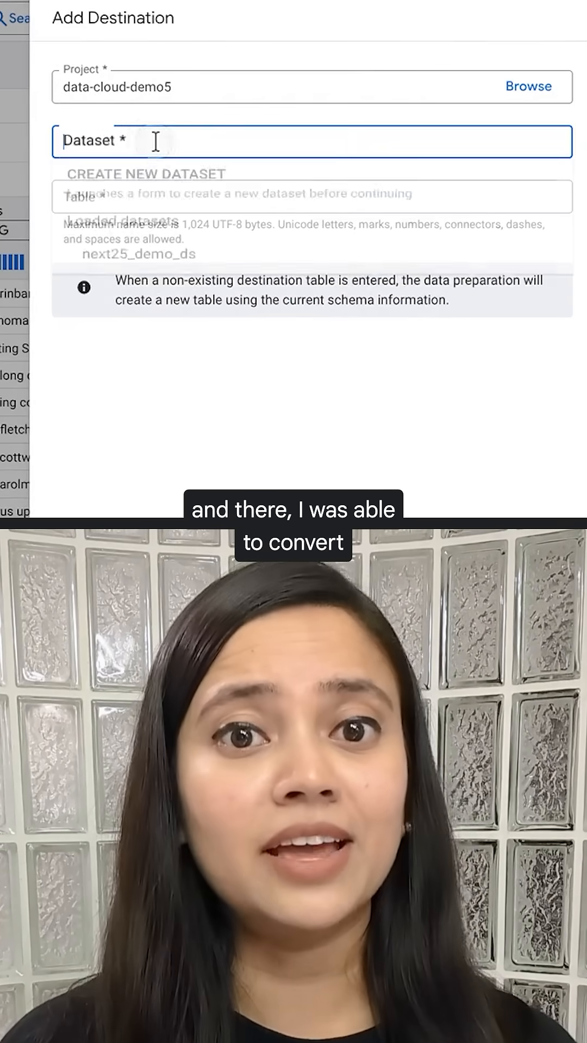
pyautogui.click(144, 254)
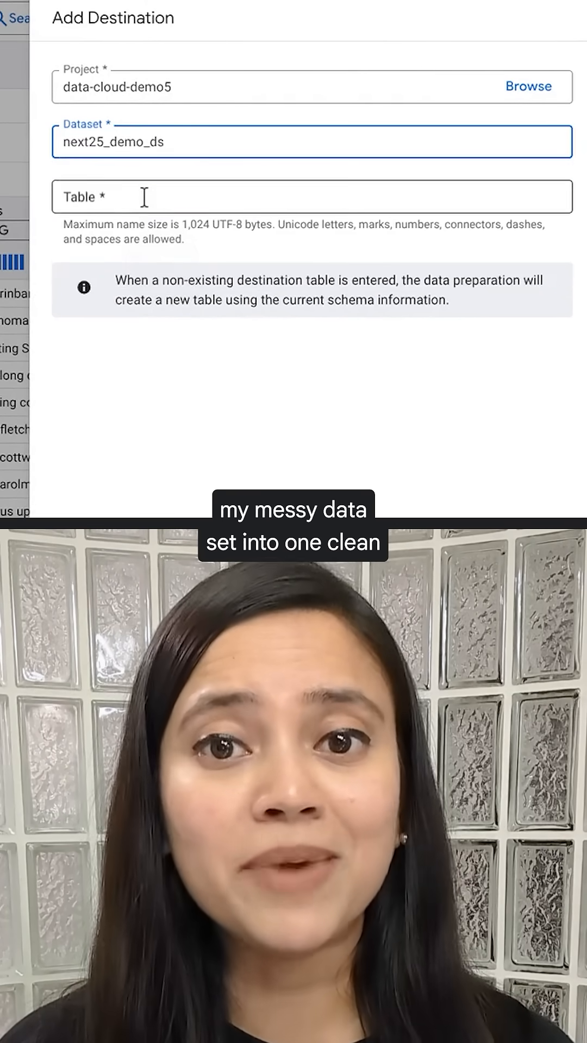
pyautogui.write('events_analytics_table')
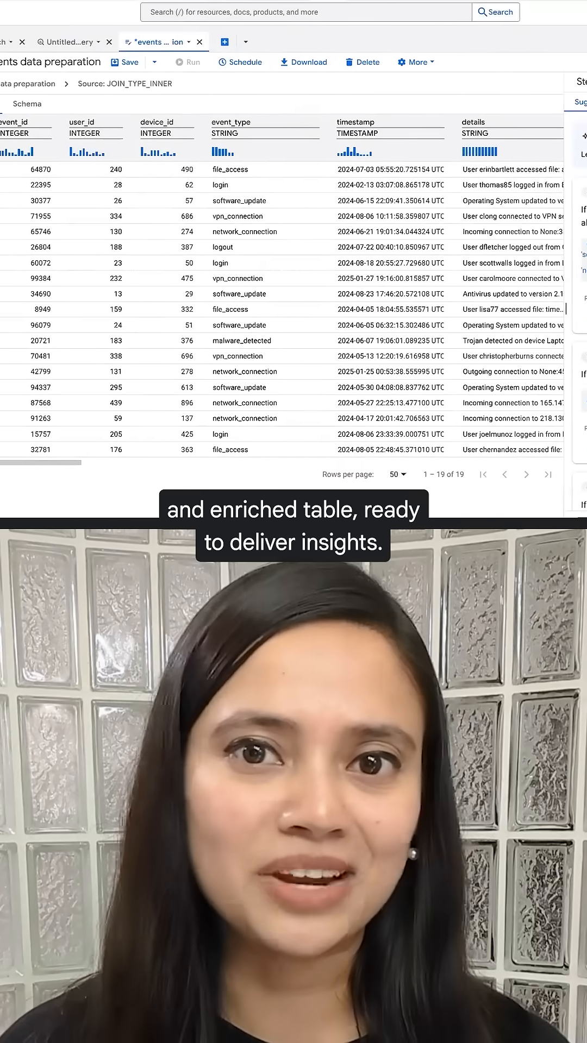
pyautogui.click(239, 61)
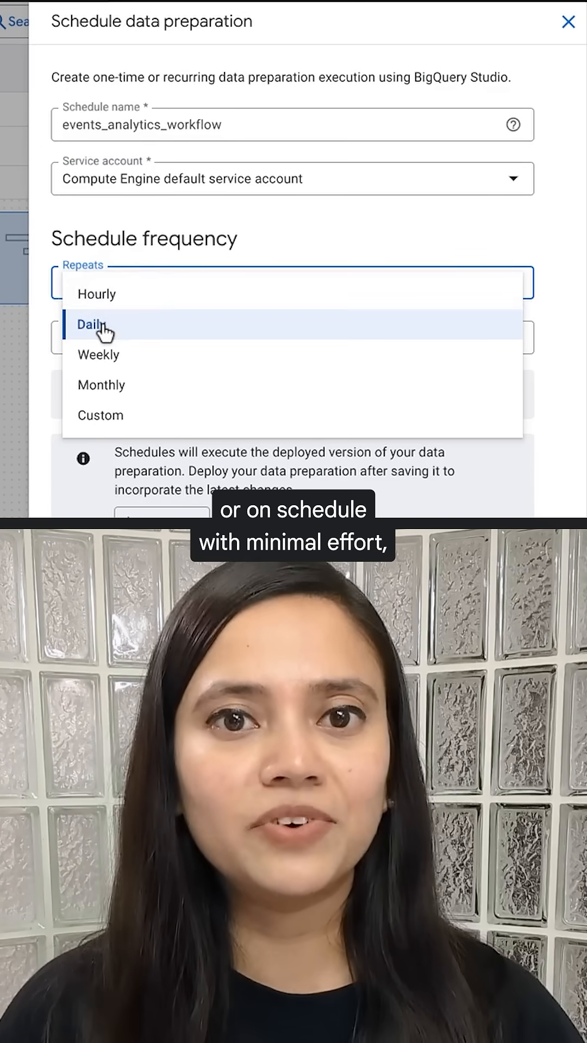
# Set the events_analytics_workflow schedule to repeat daily at 12:00 AM UTC and create it.
pyautogui.click(90, 325)
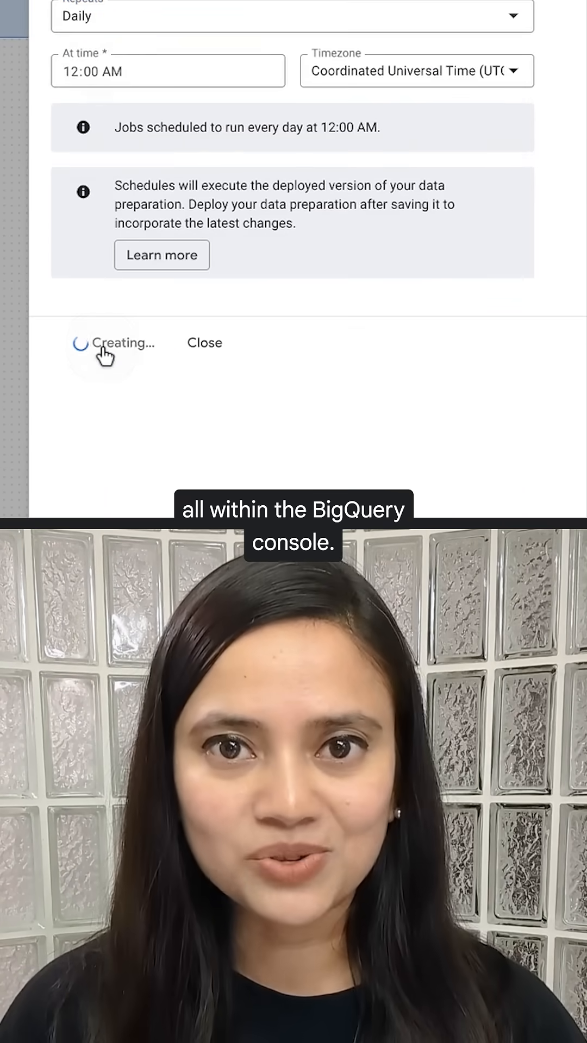